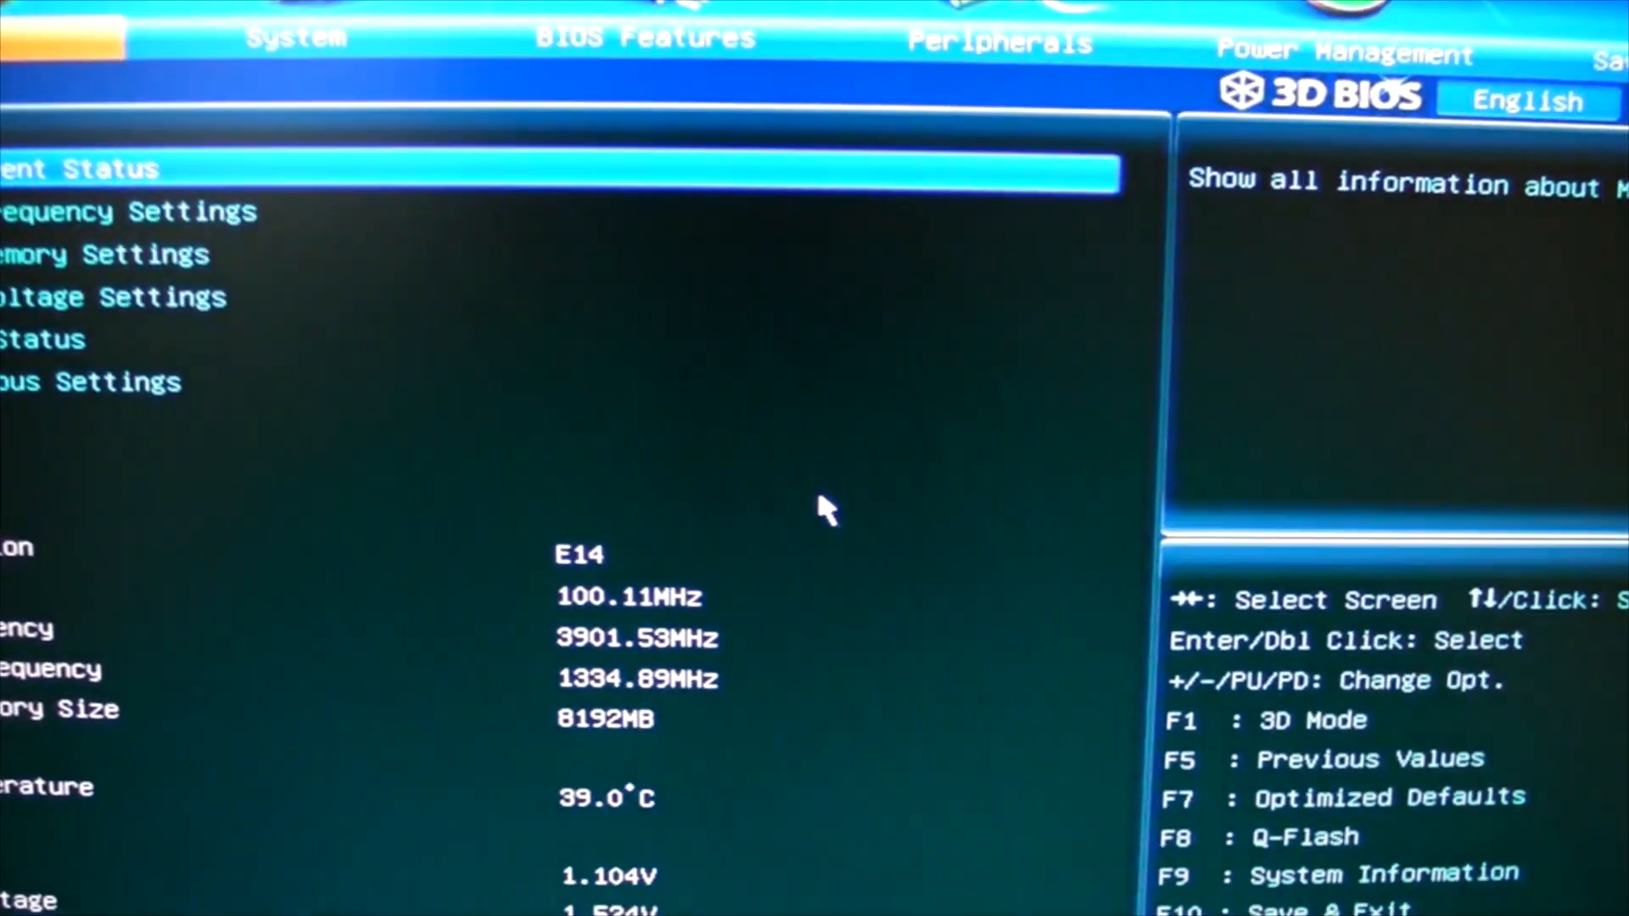
Launch Q-Flash with F8, pick Z77XUD4H.F2h from the USB BIOS folder, and confirm the F2h update
key("F8")
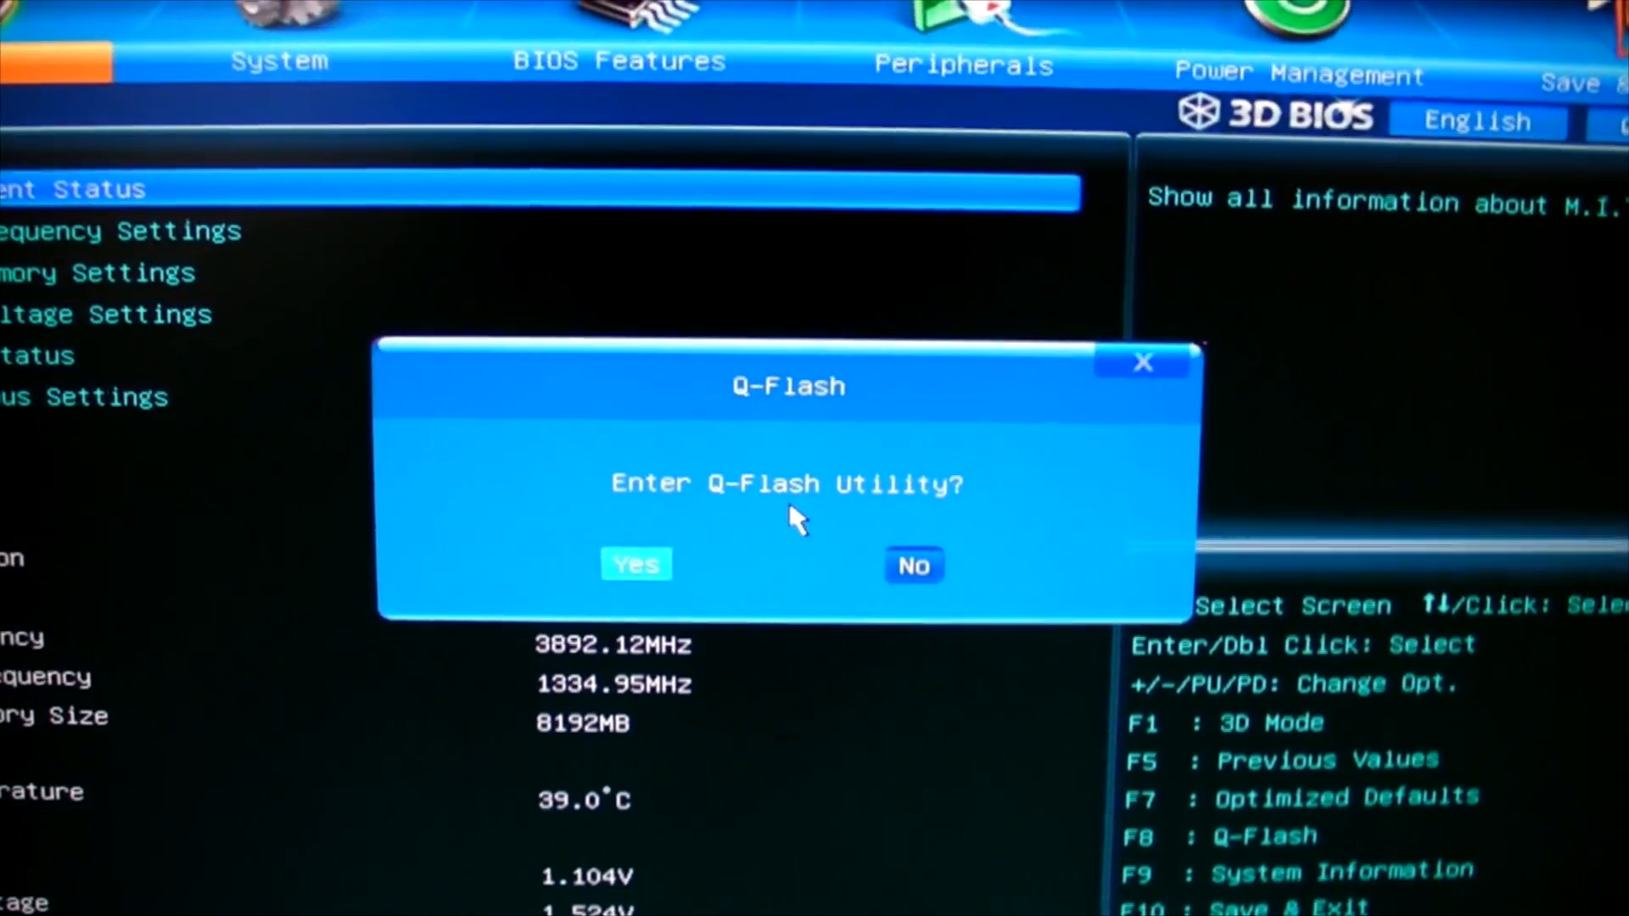
left_click(635, 565)
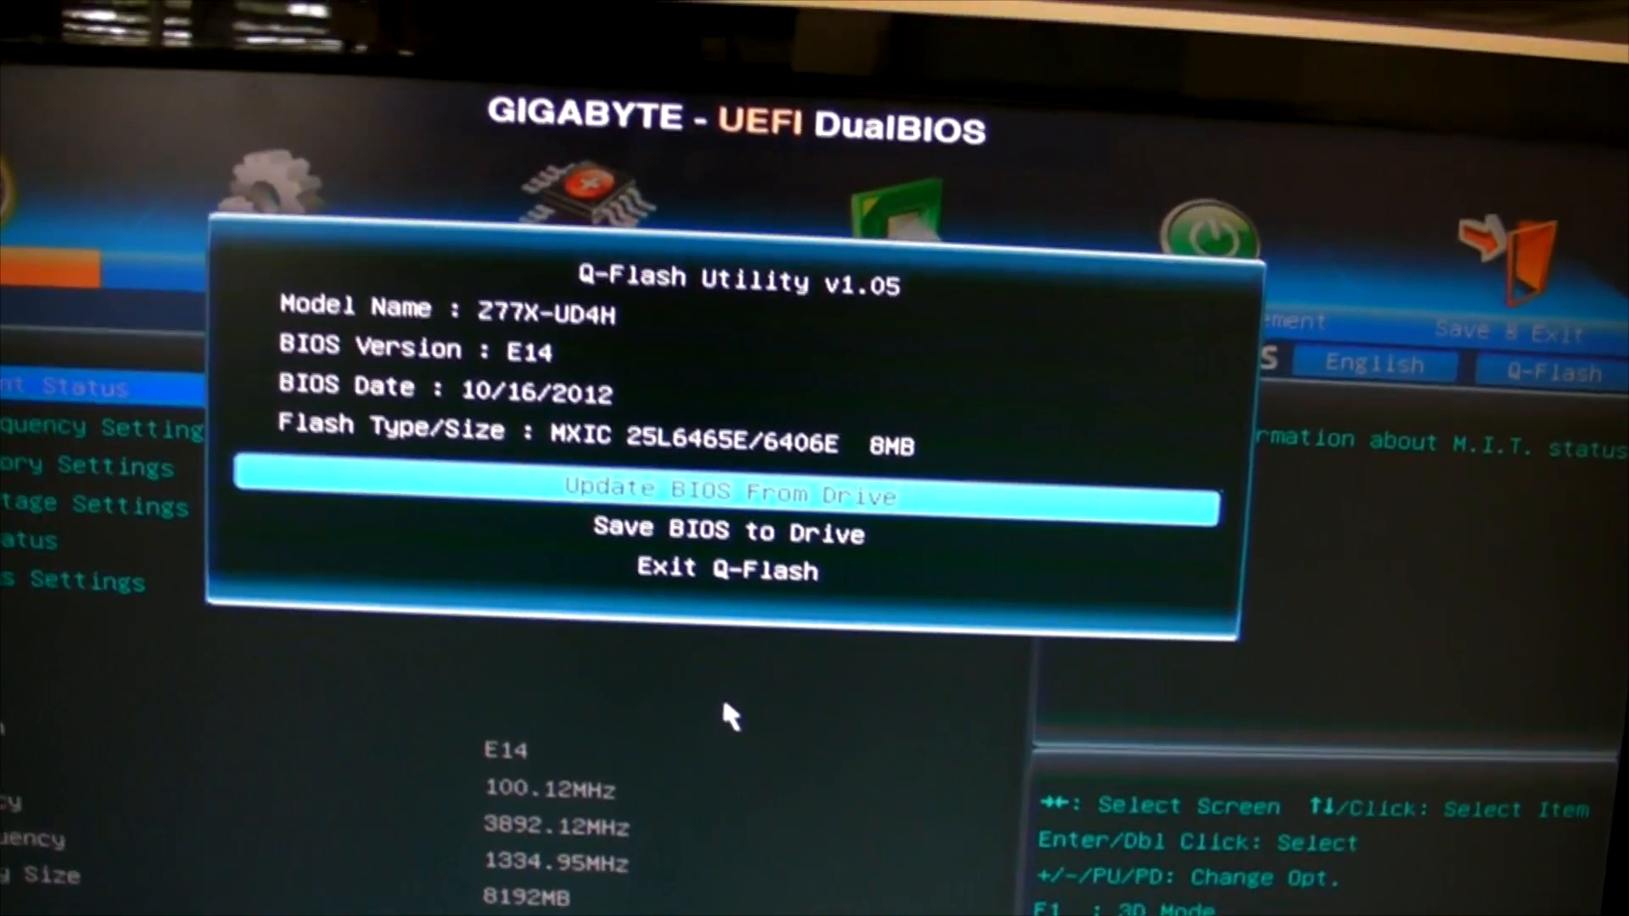
left_click(727, 496)
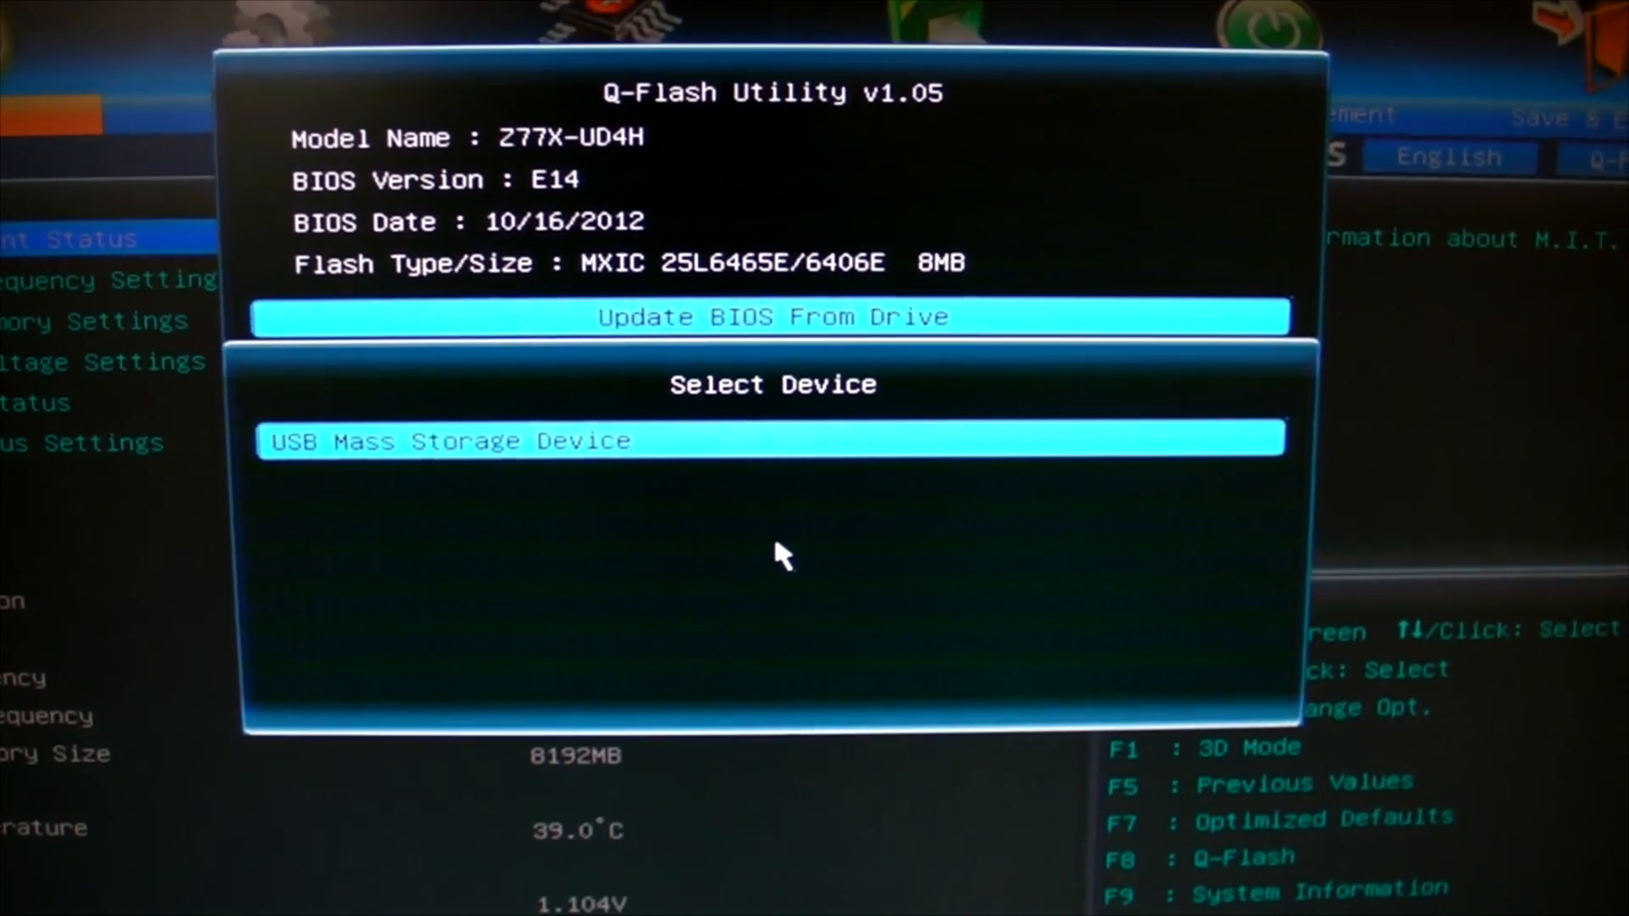
left_click(772, 440)
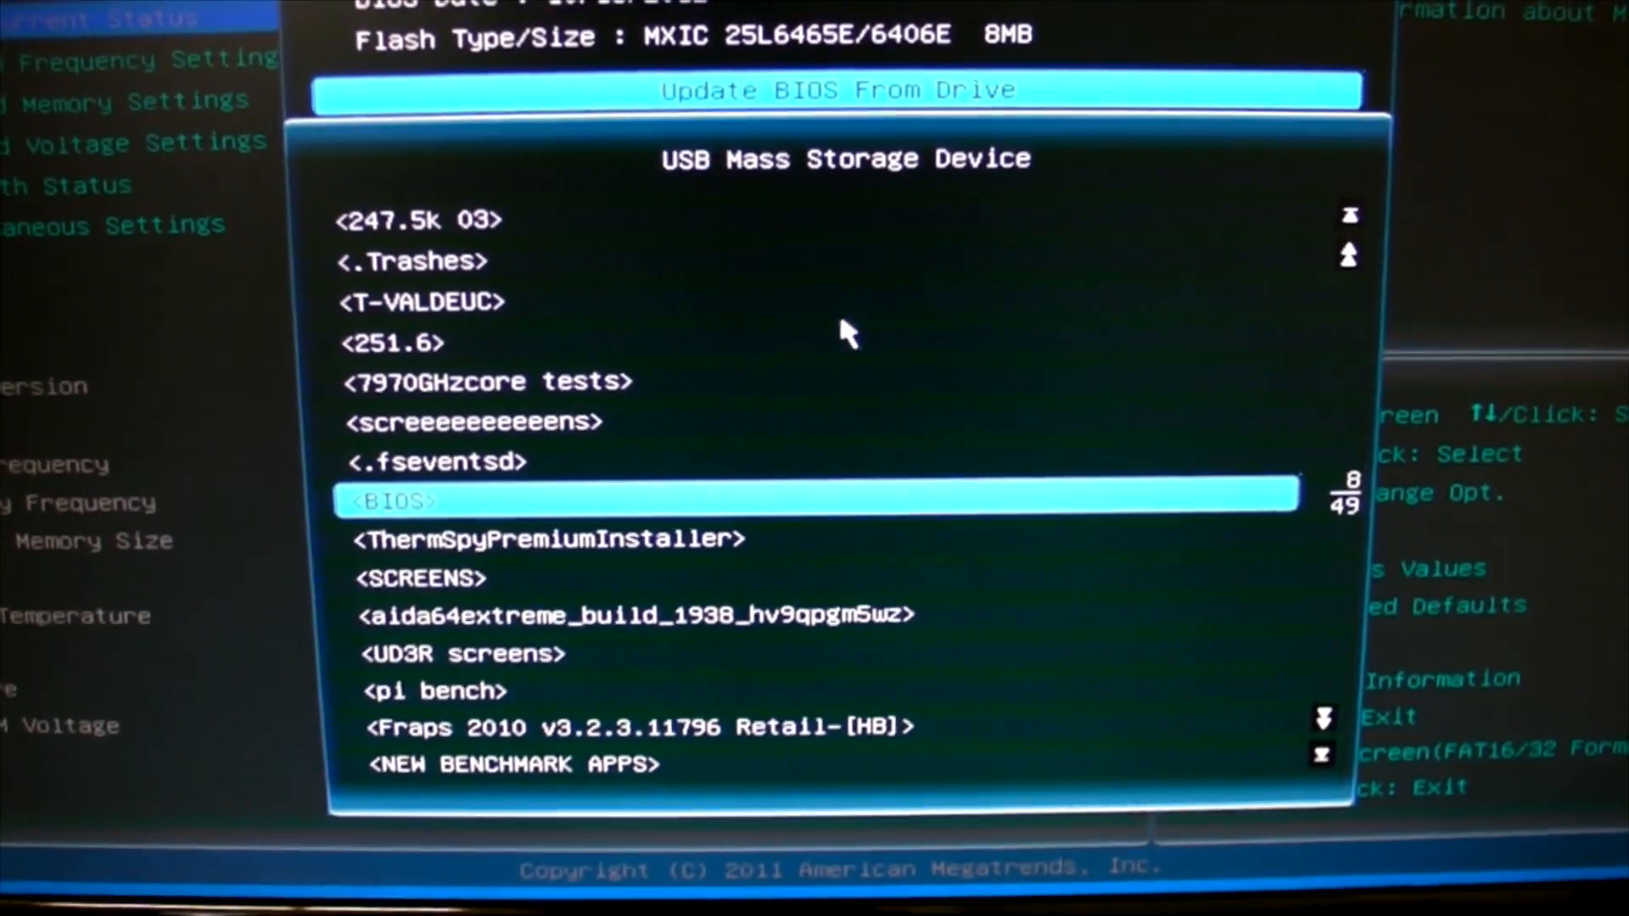
double_click(390, 499)
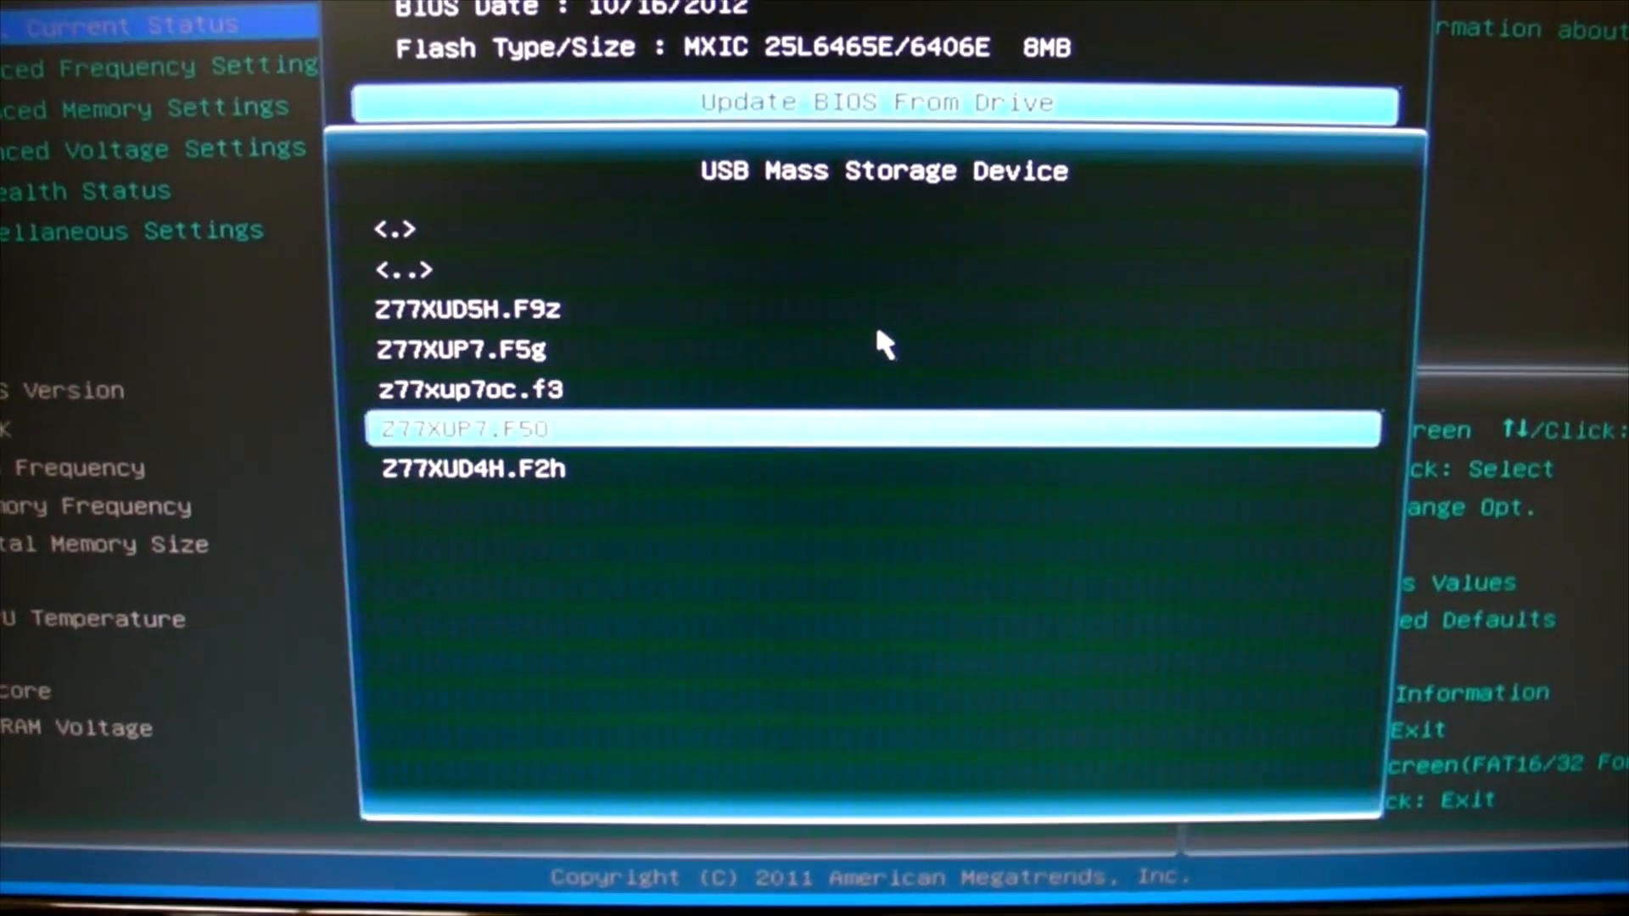
key("Down")
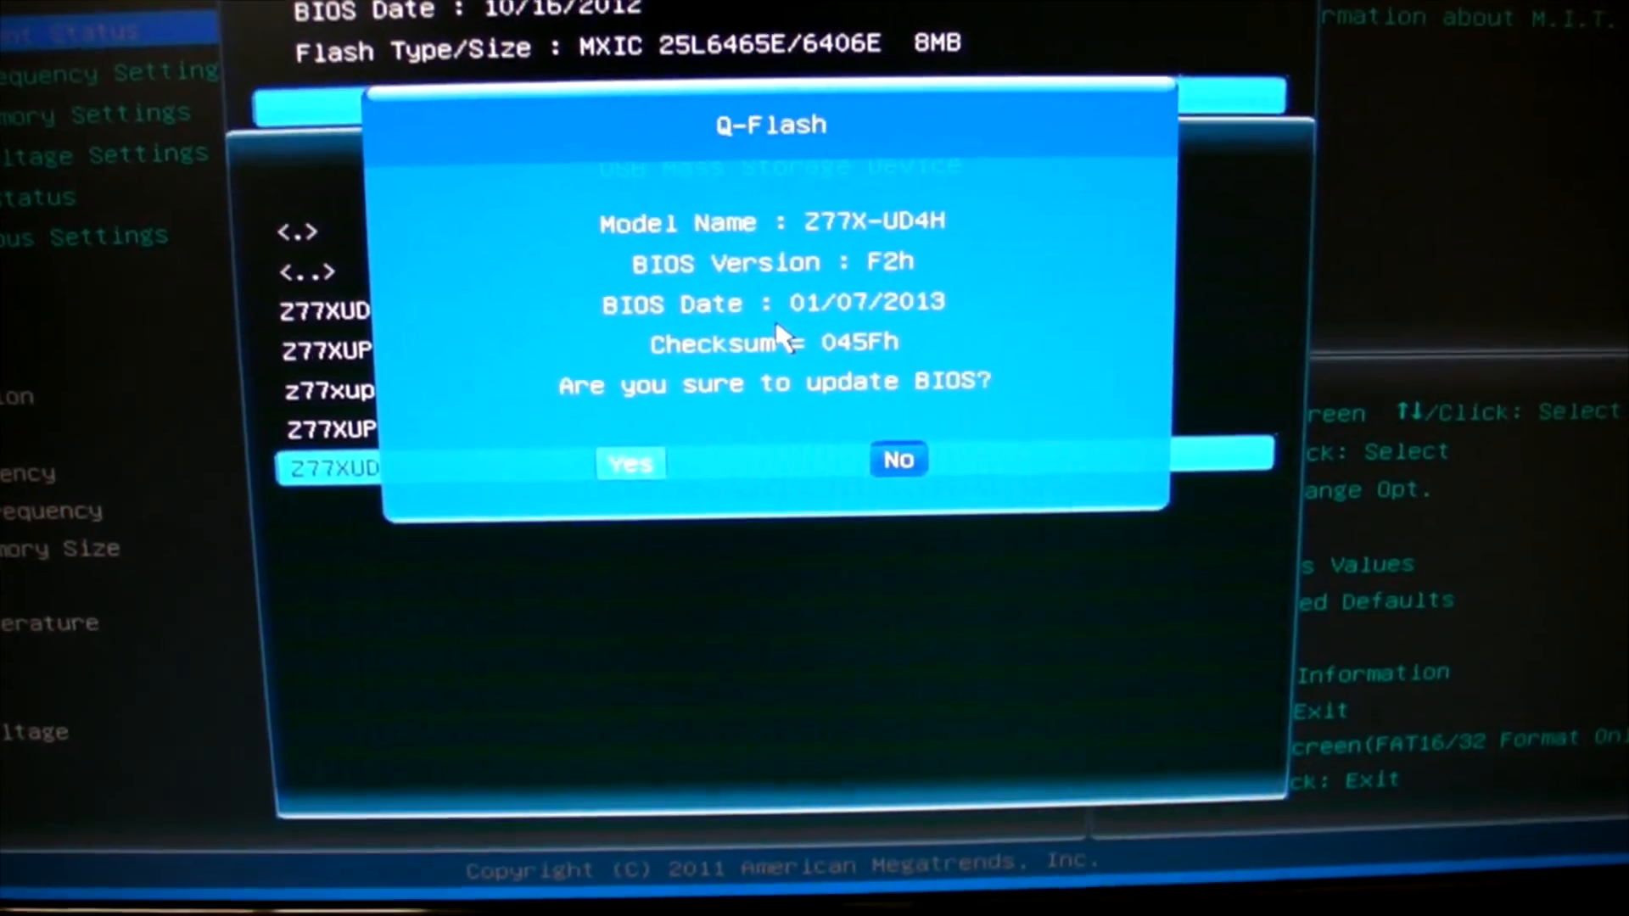
left_click(628, 463)
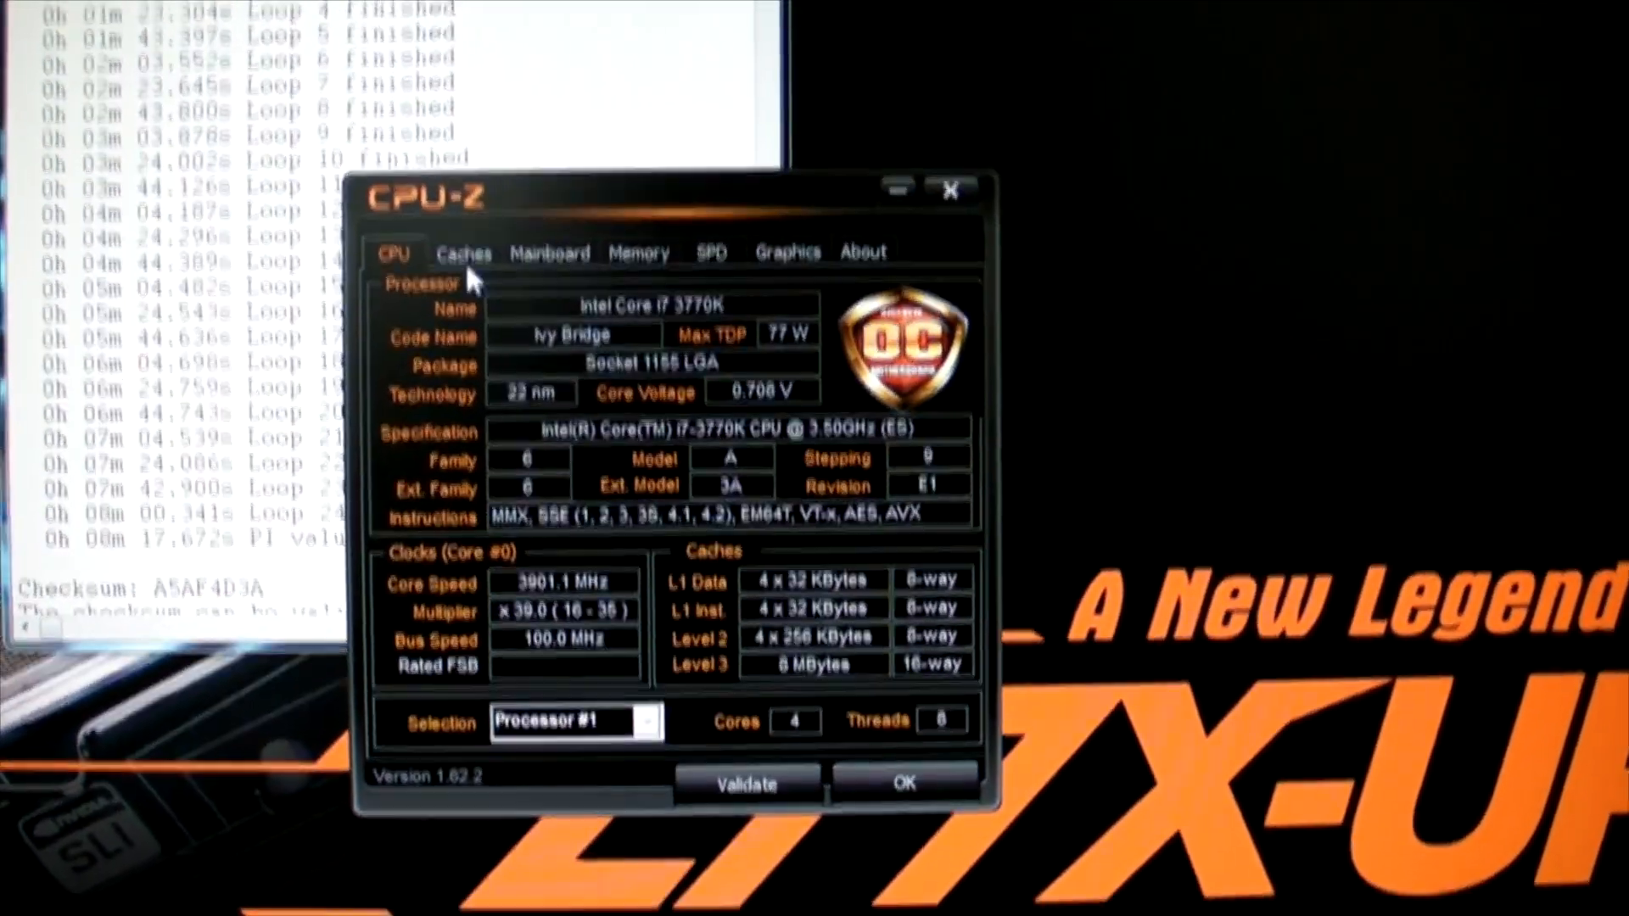
Check CPU-Z's memory timings, then view the SPD module details for slot #4
left_click(550, 253)
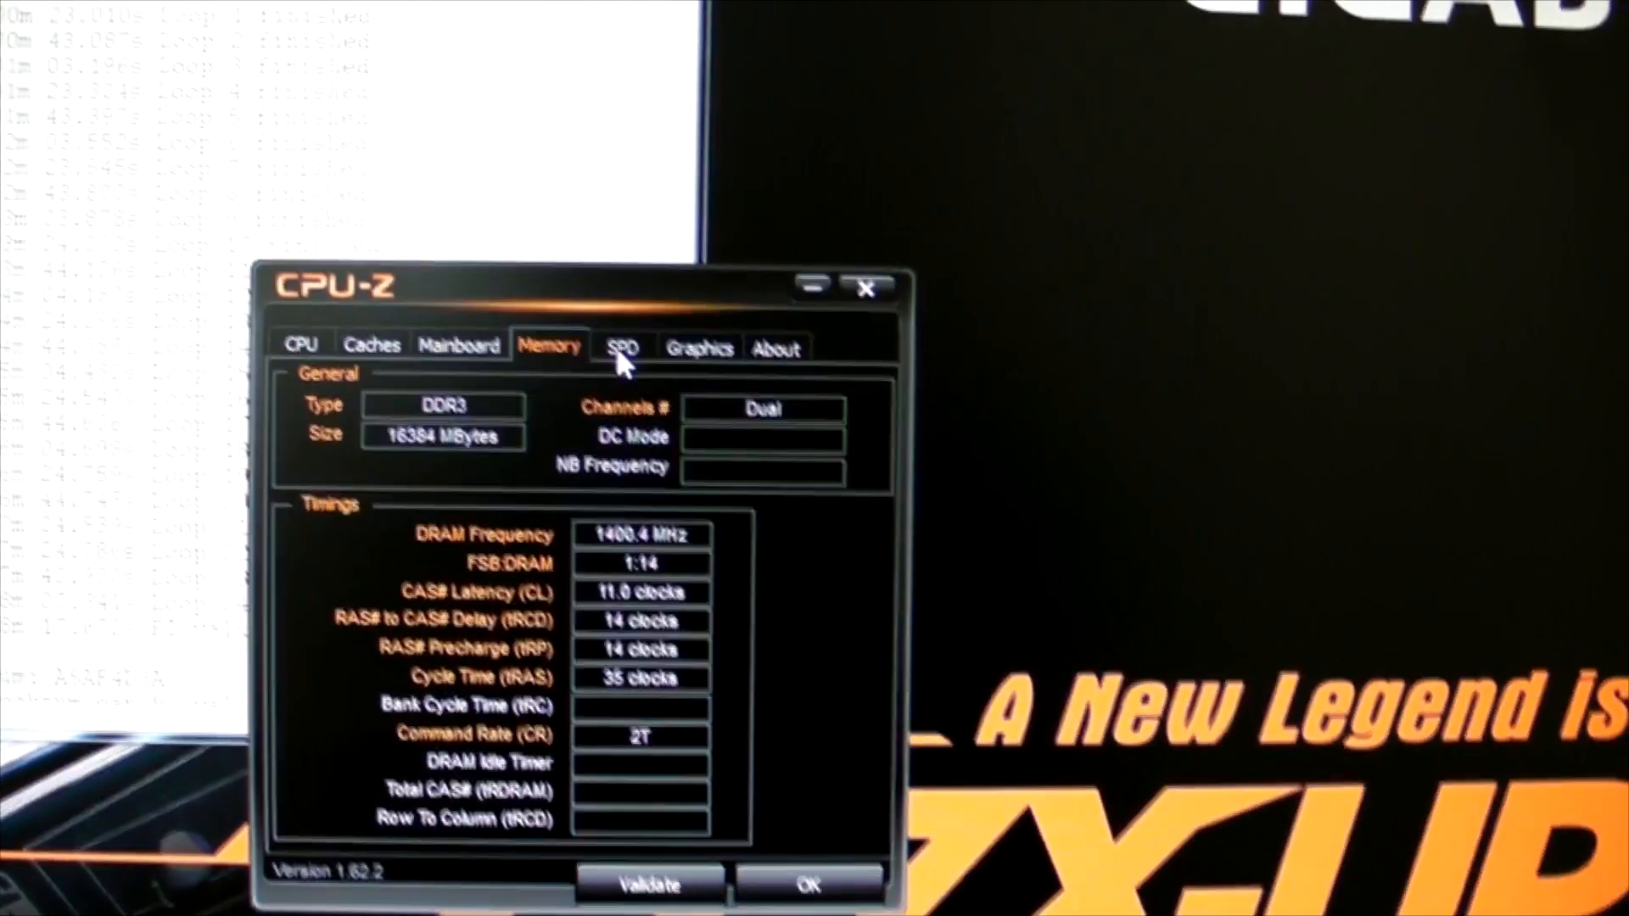
left_click(622, 346)
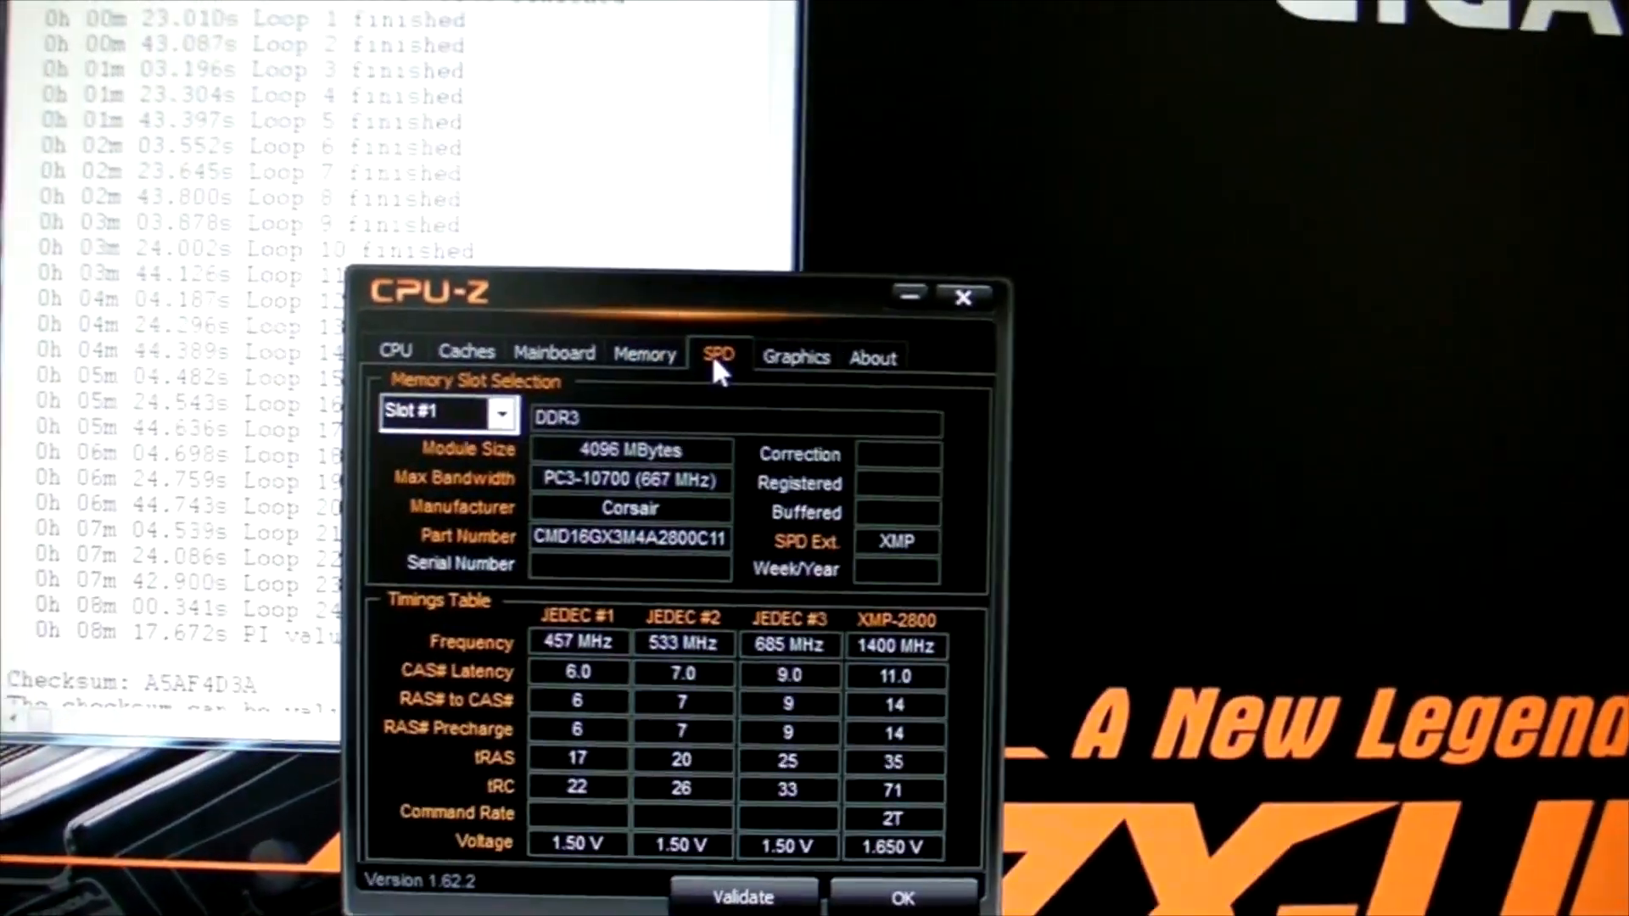
left_click(509, 417)
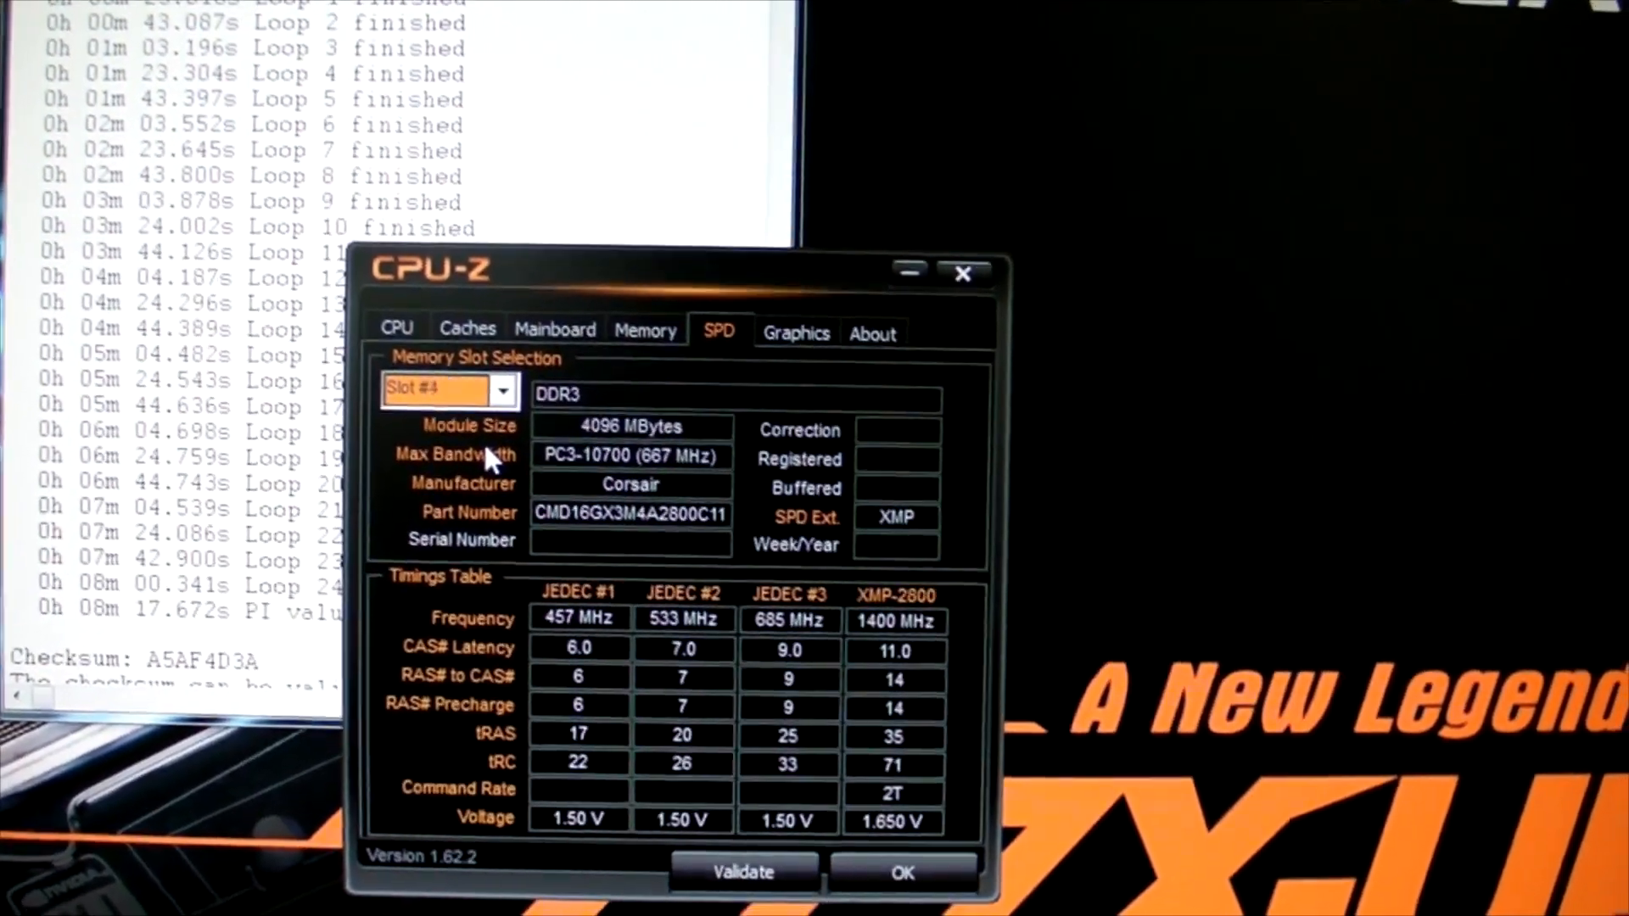
left_click(504, 393)
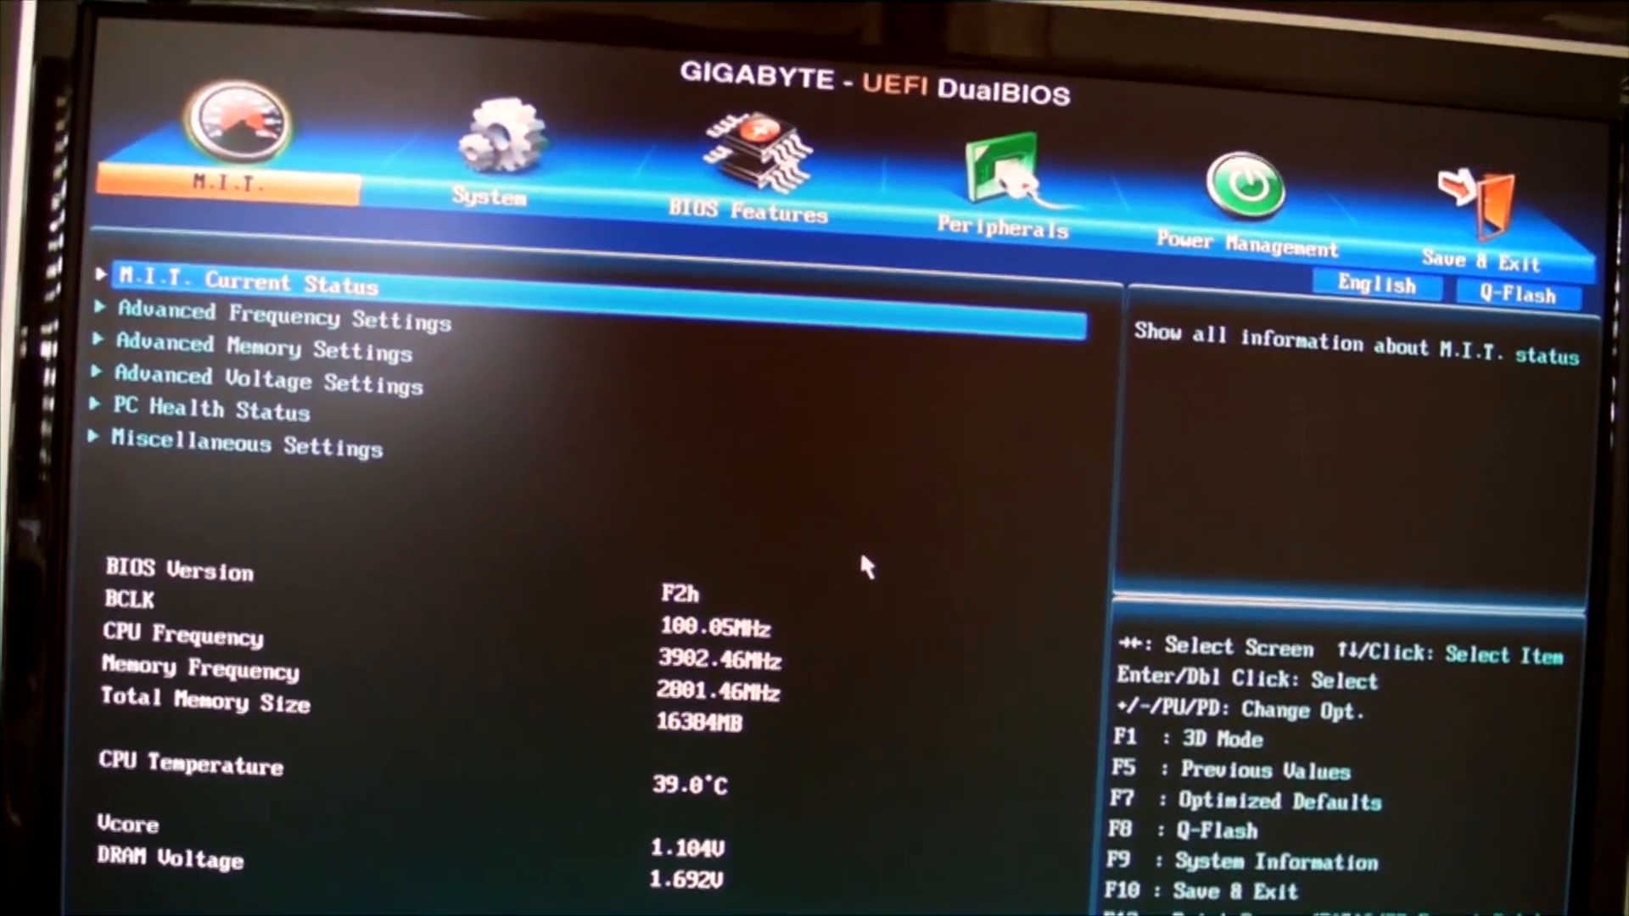
Go from M.I.T. into Advanced Voltage Settings to reach DRAM Voltage Control
left_click(283, 322)
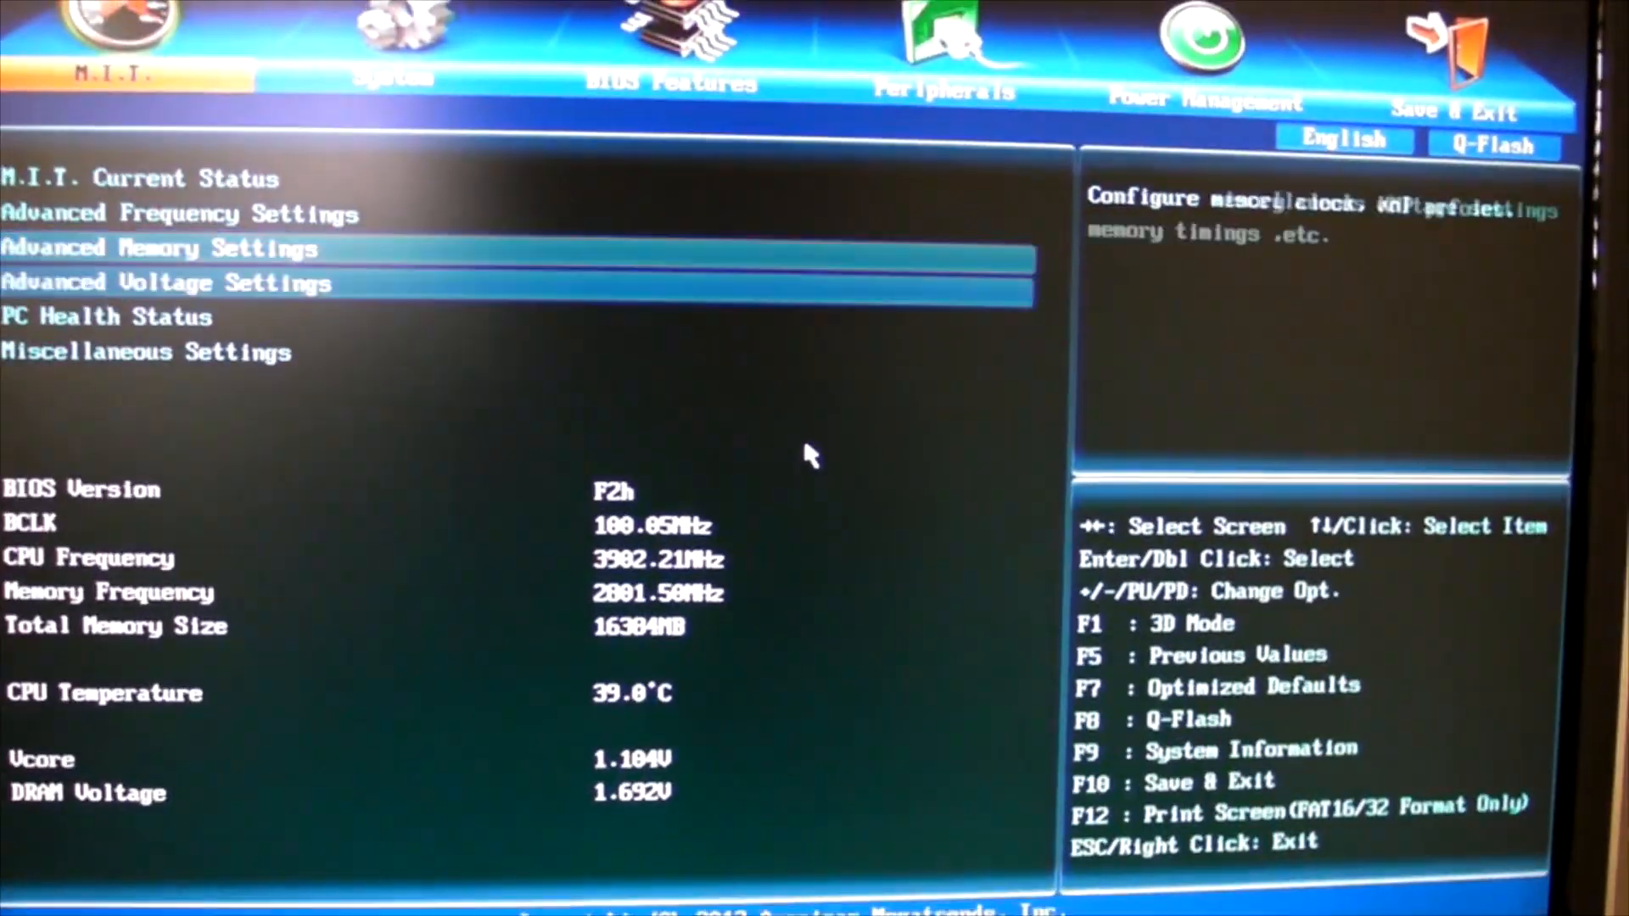
left_click(166, 282)
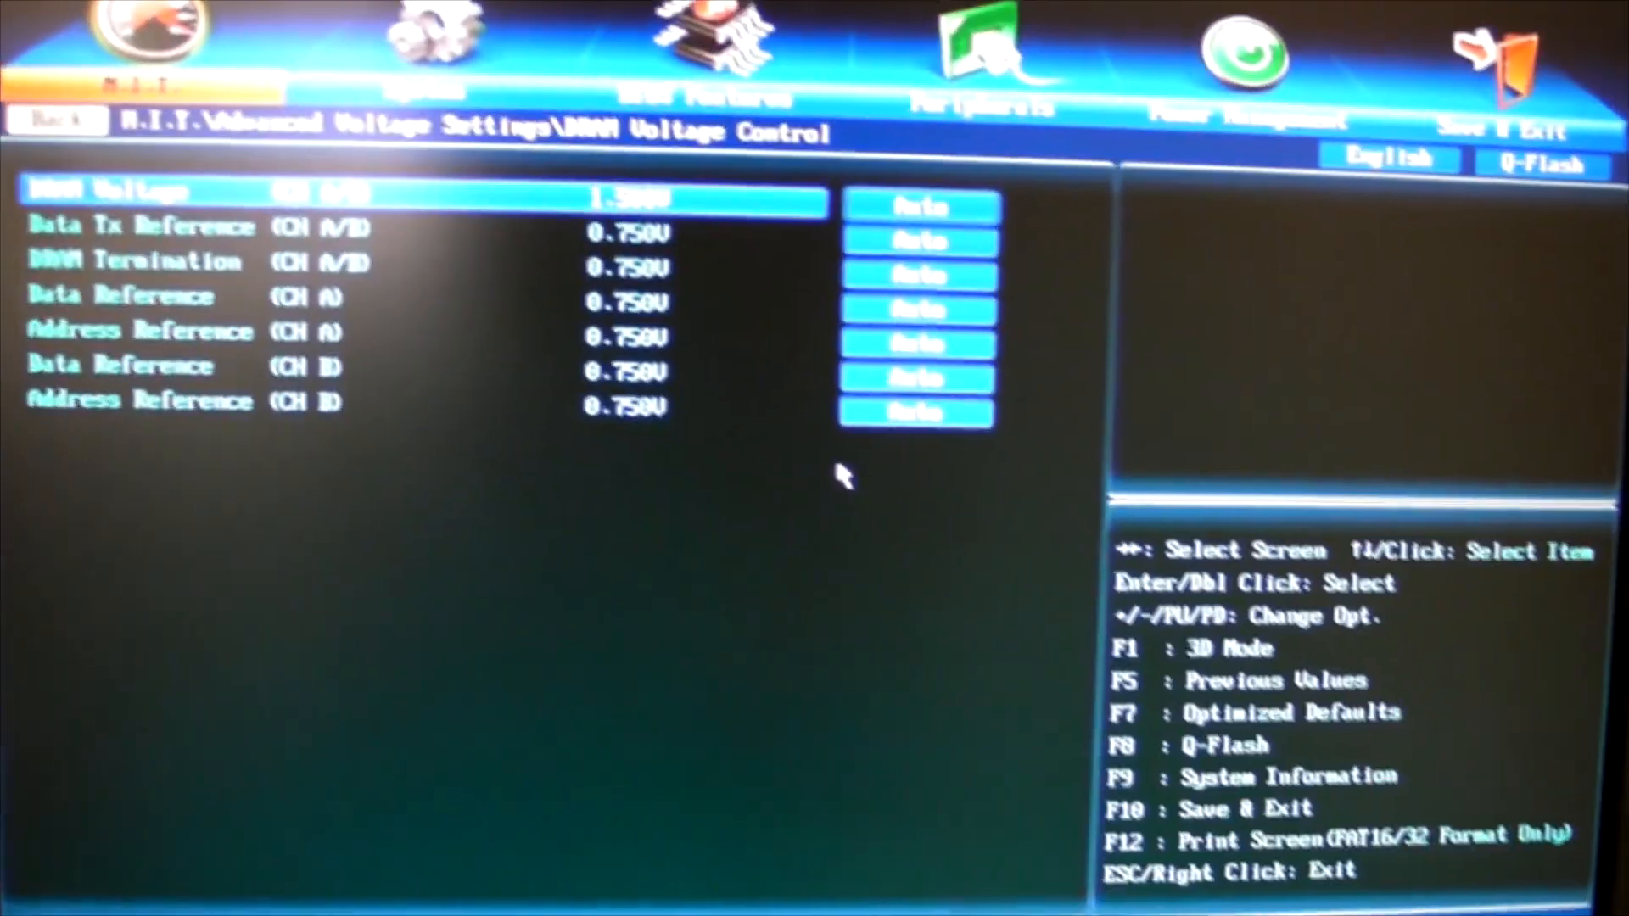
left_click(57, 121)
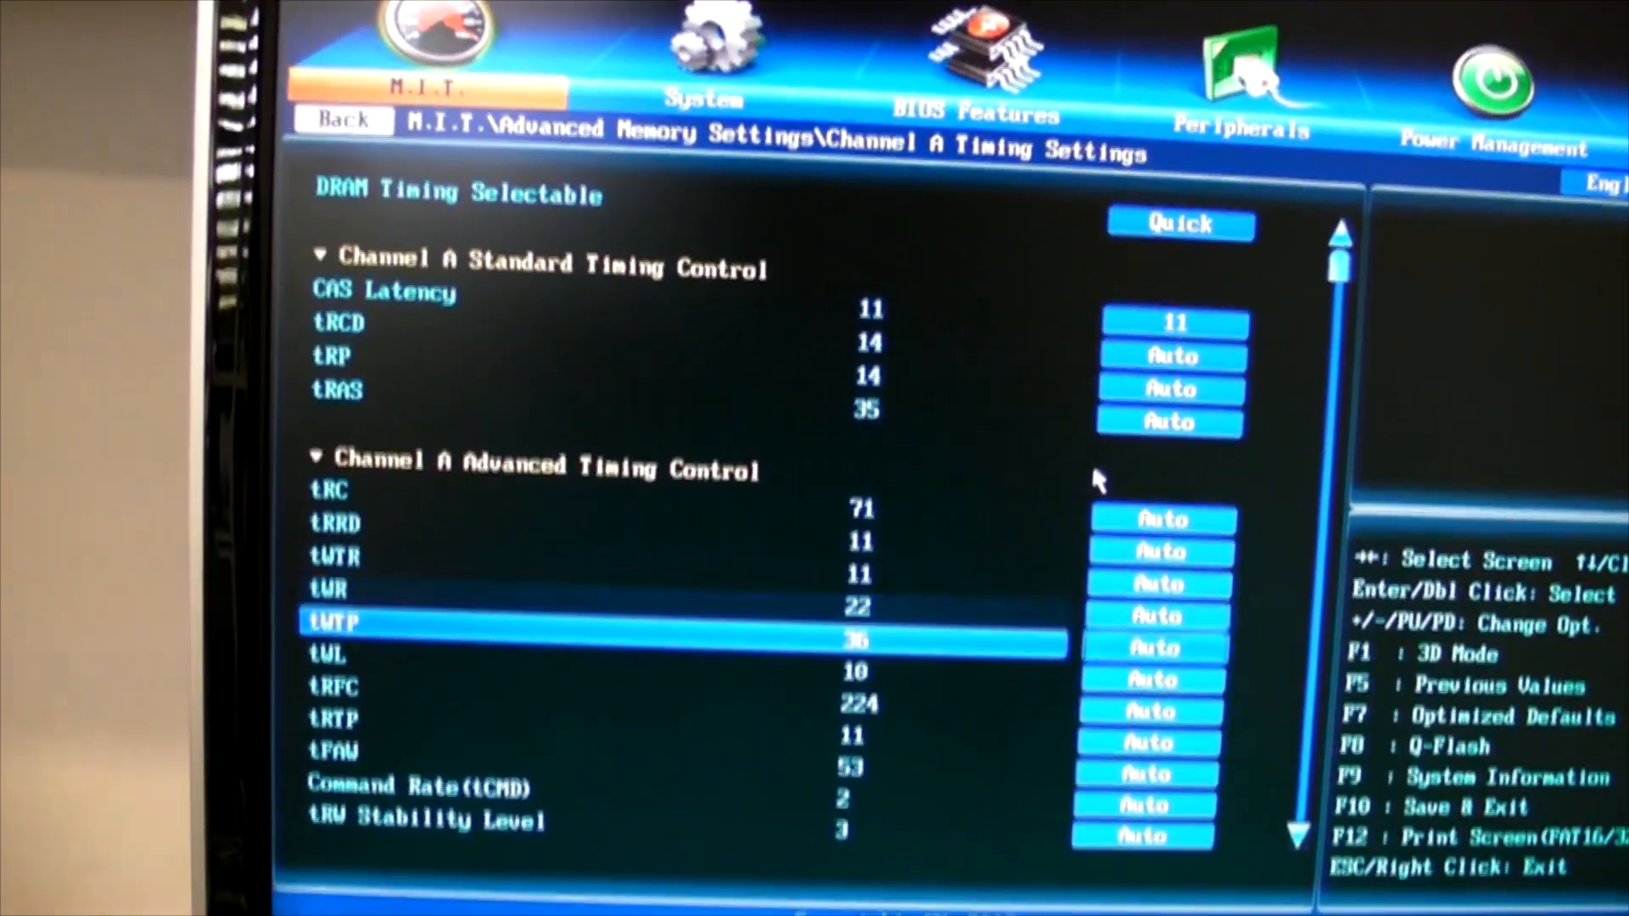
Scroll down through the remaining Channel A Timing Settings
scroll("down", 3)
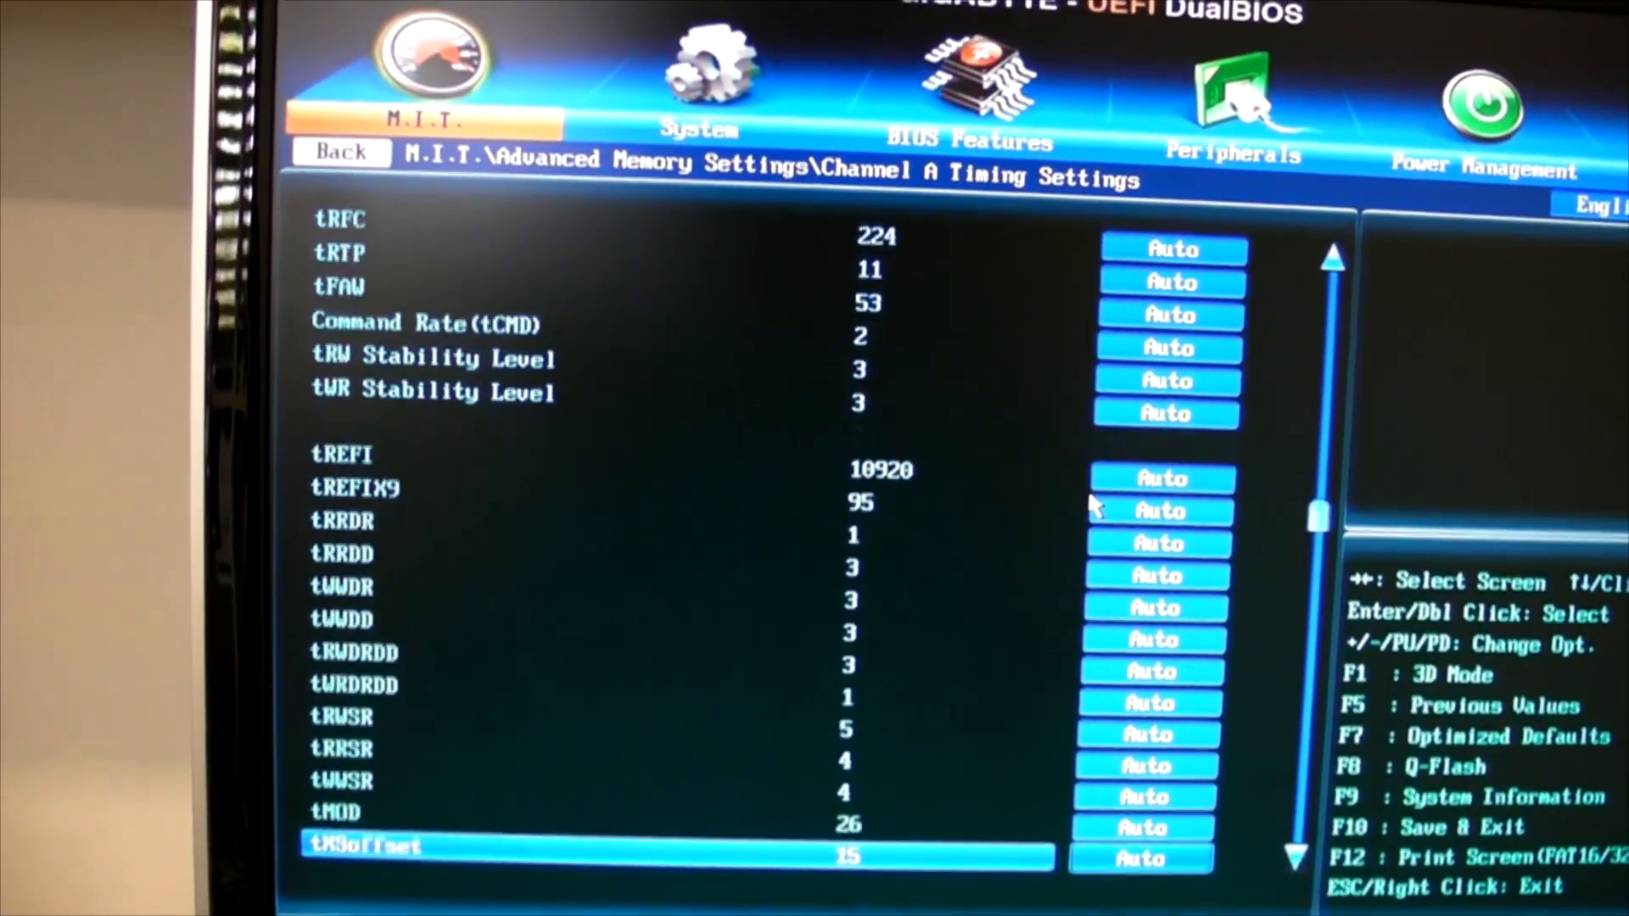
scroll("down", 3)
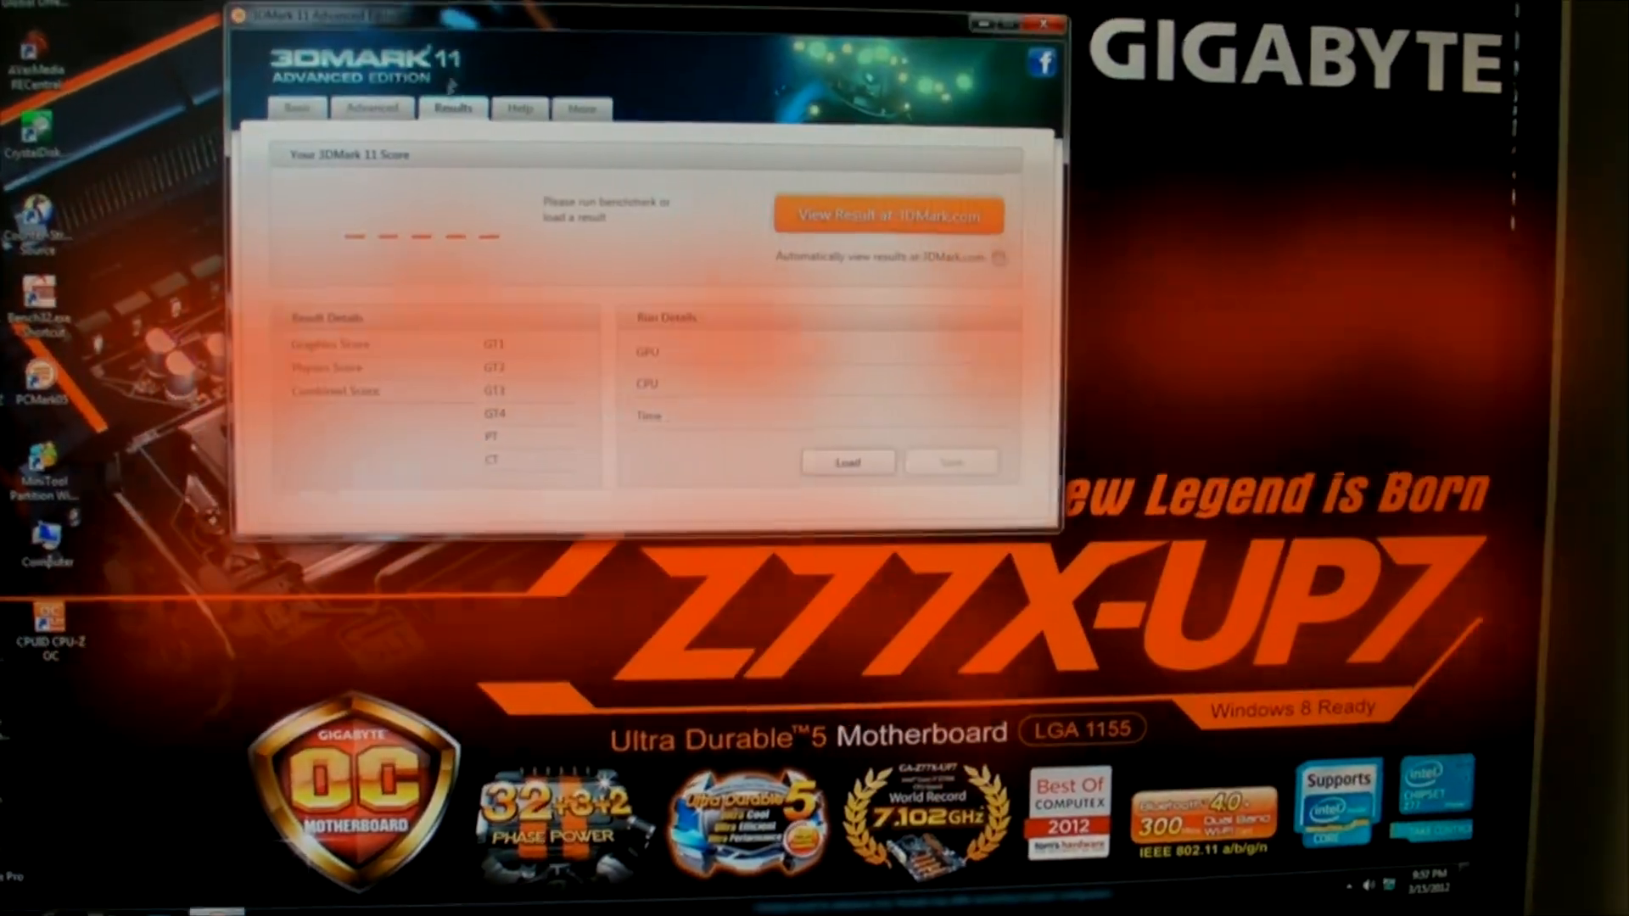
Run 3DMark 11 with the Performance preset and benchmark tests only
left_click(315, 108)
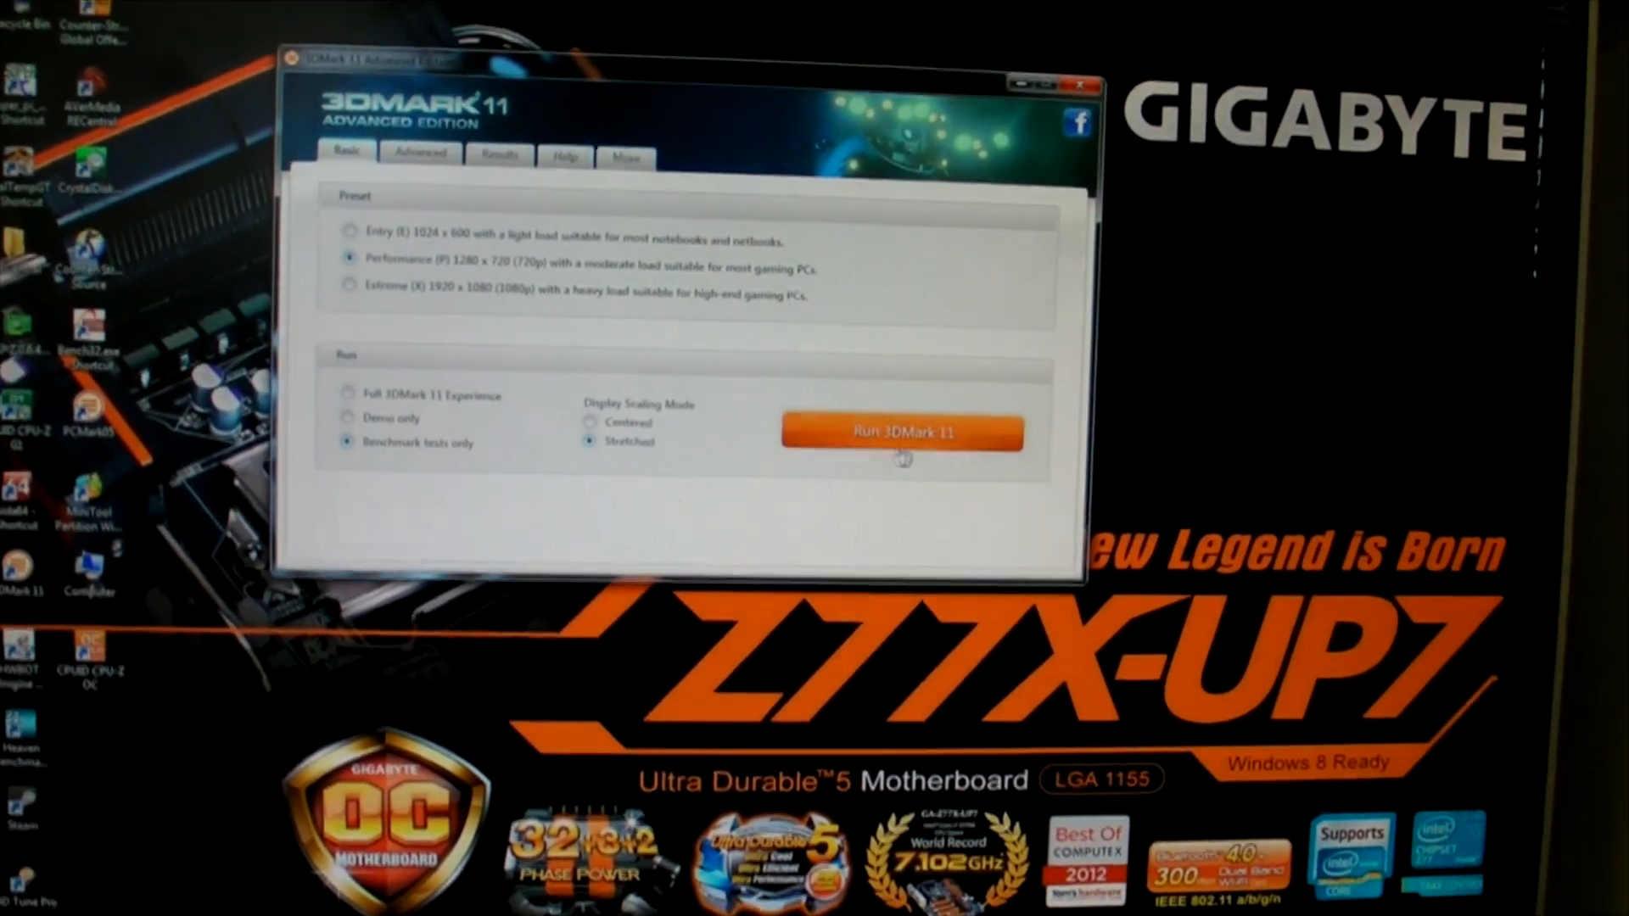
left_click(903, 432)
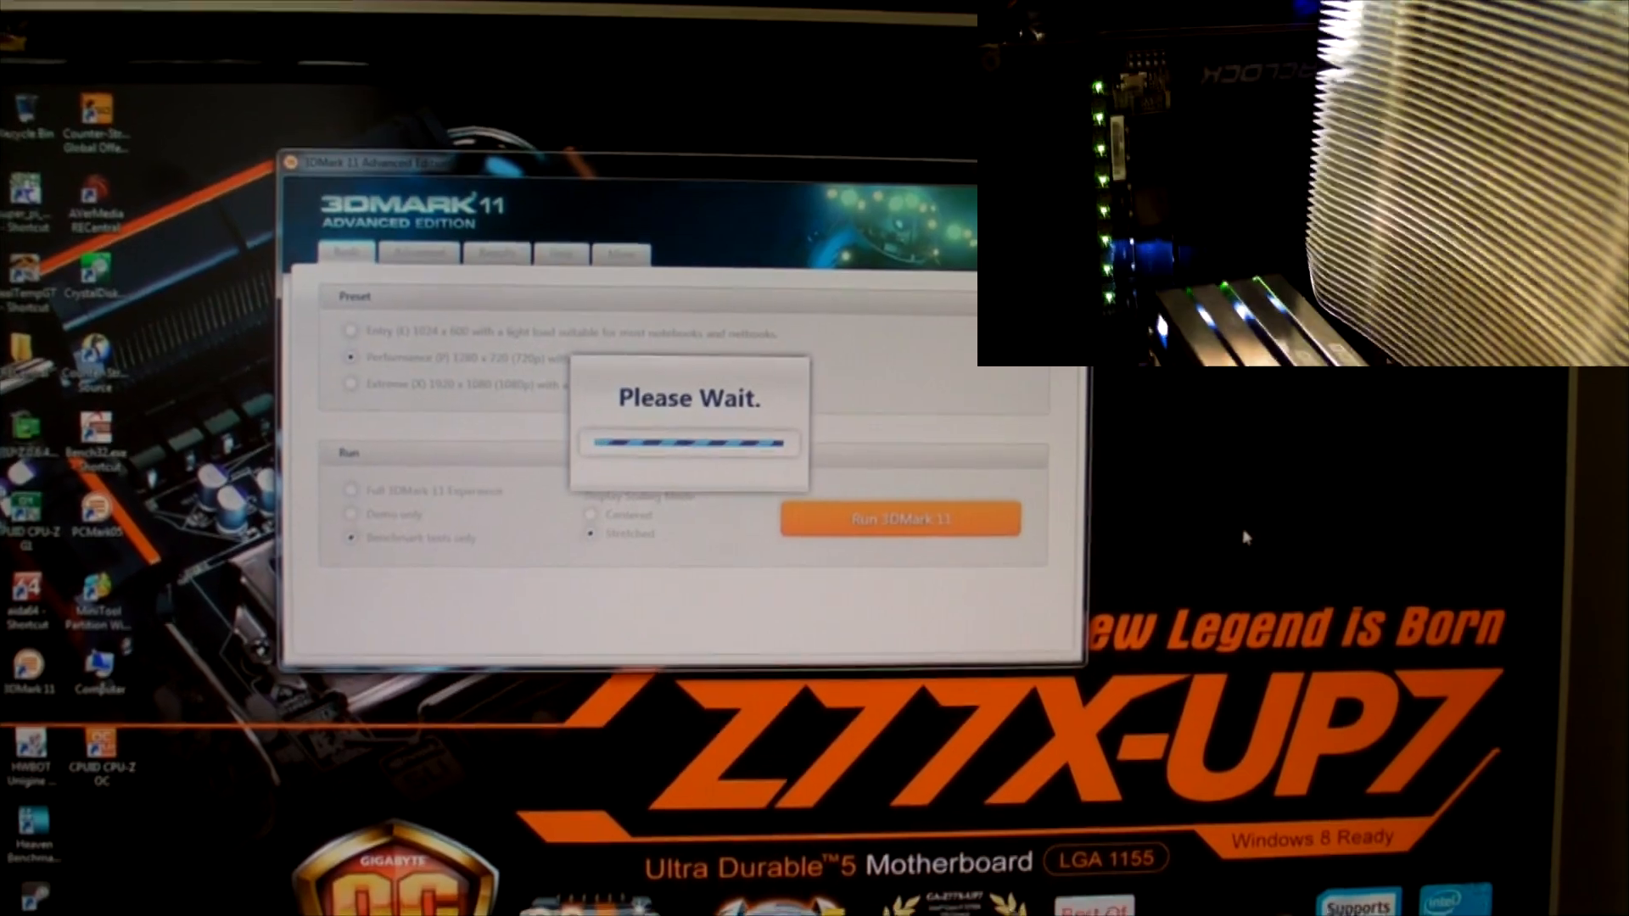
left_click(900, 518)
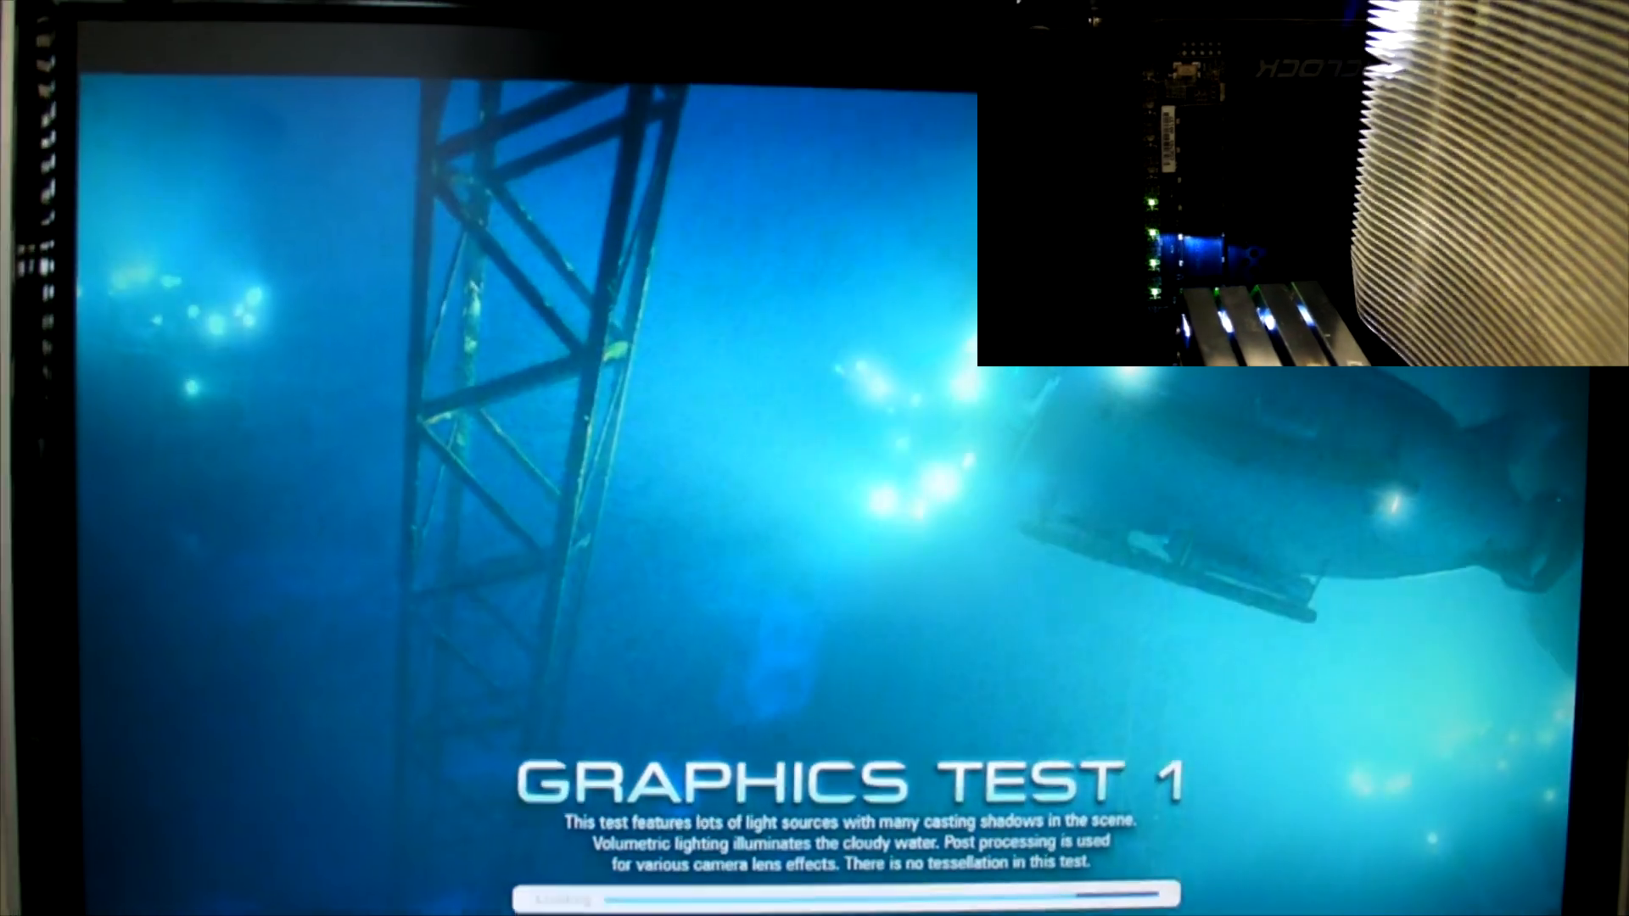